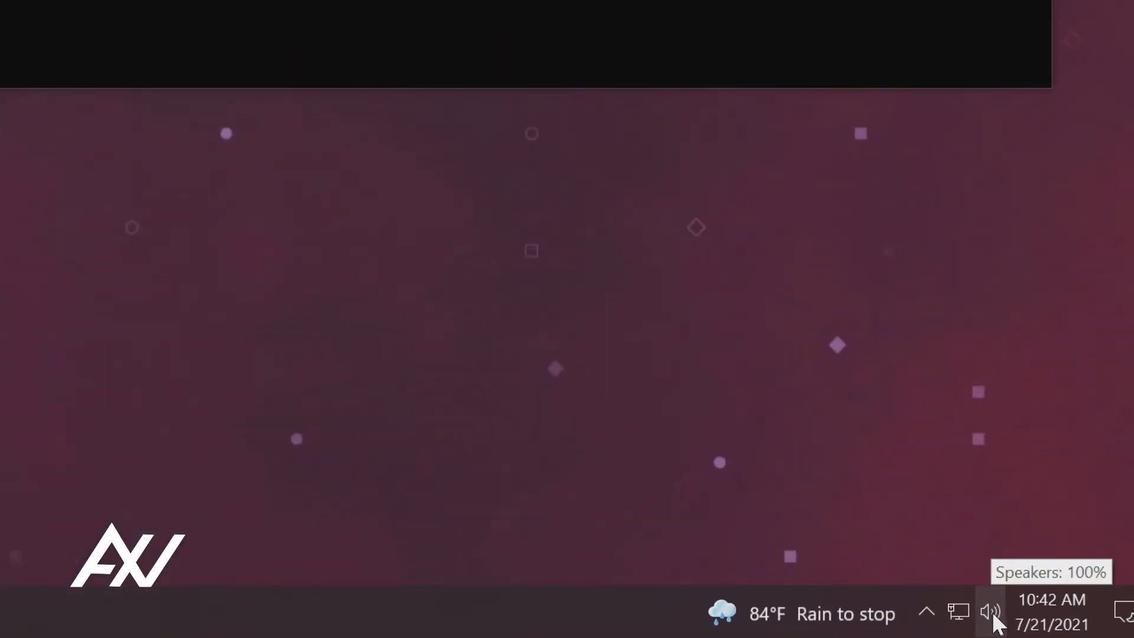
- Reach the Windows Sound settings page from the taskbar speaker icon
right_click(990, 613)
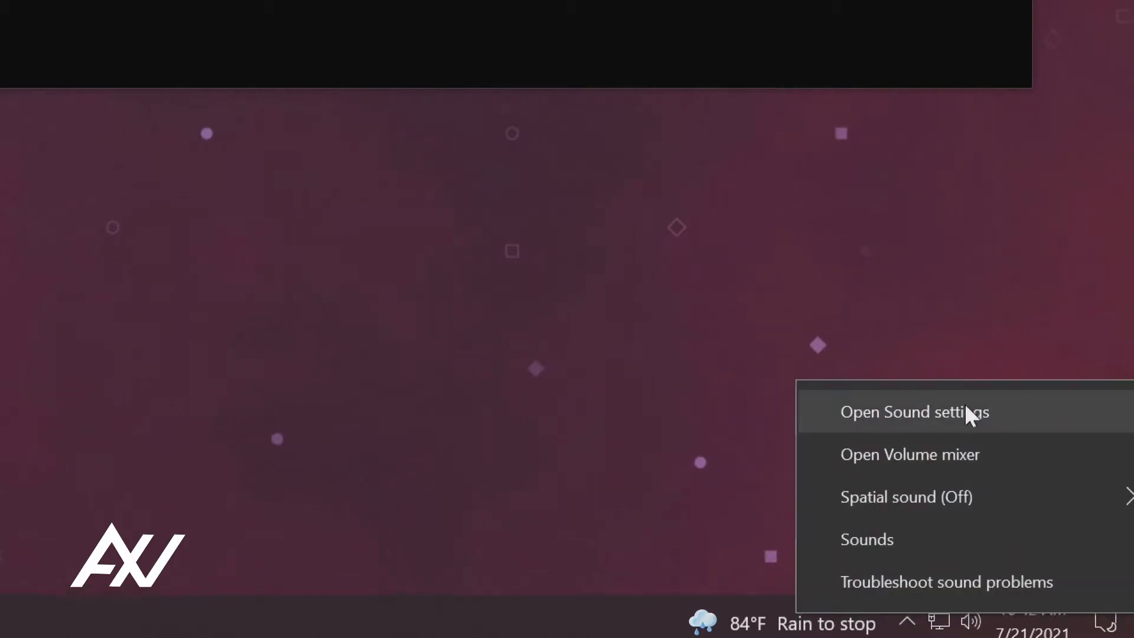
left_click(915, 412)
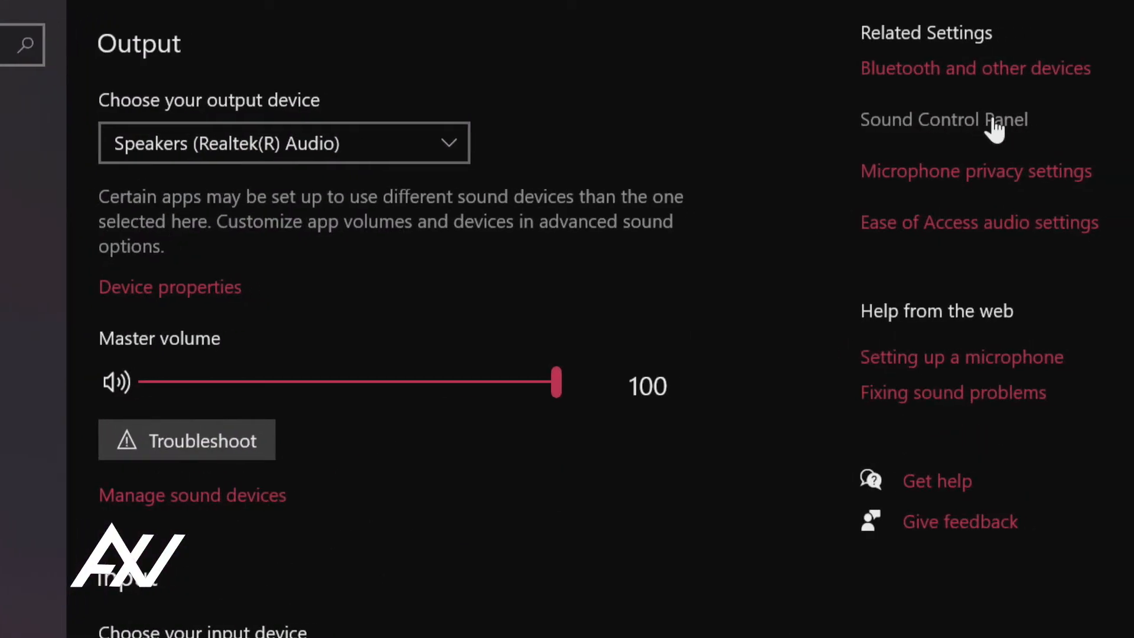
- Show the recording devices and bring up the Elgato Wave:3 Mic In properties
left_click(943, 119)
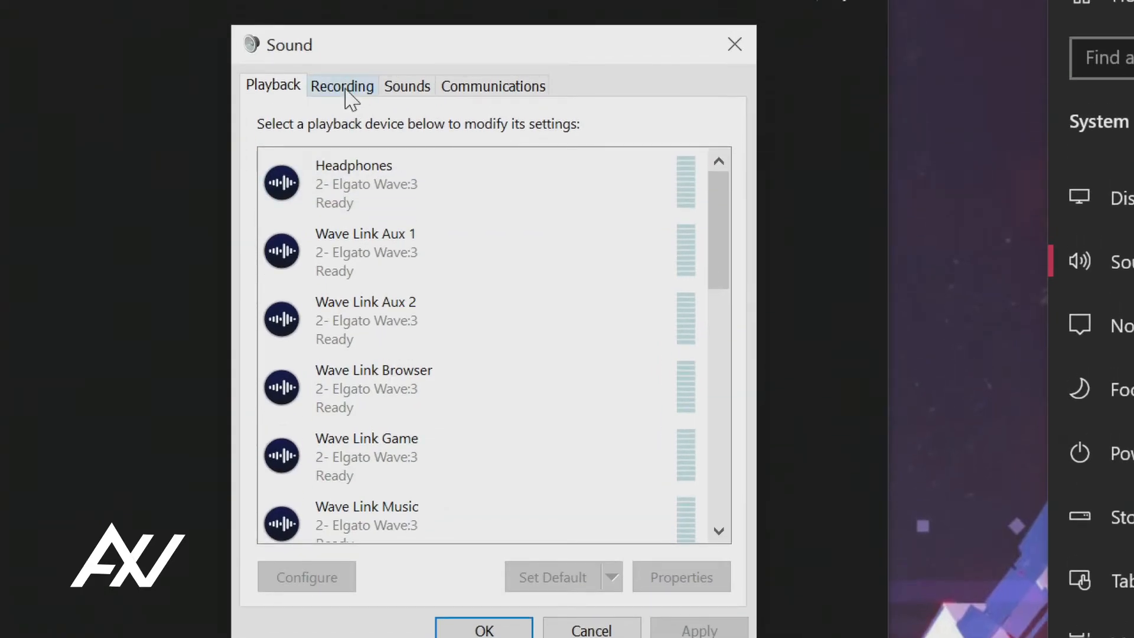
left_click(342, 85)
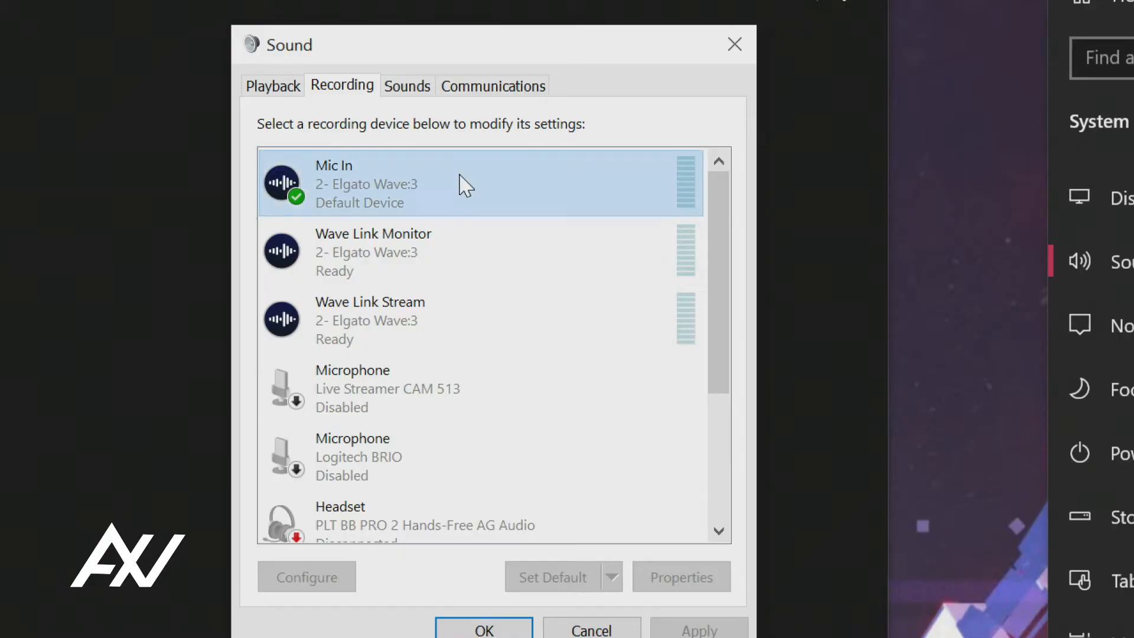
left_click(681, 577)
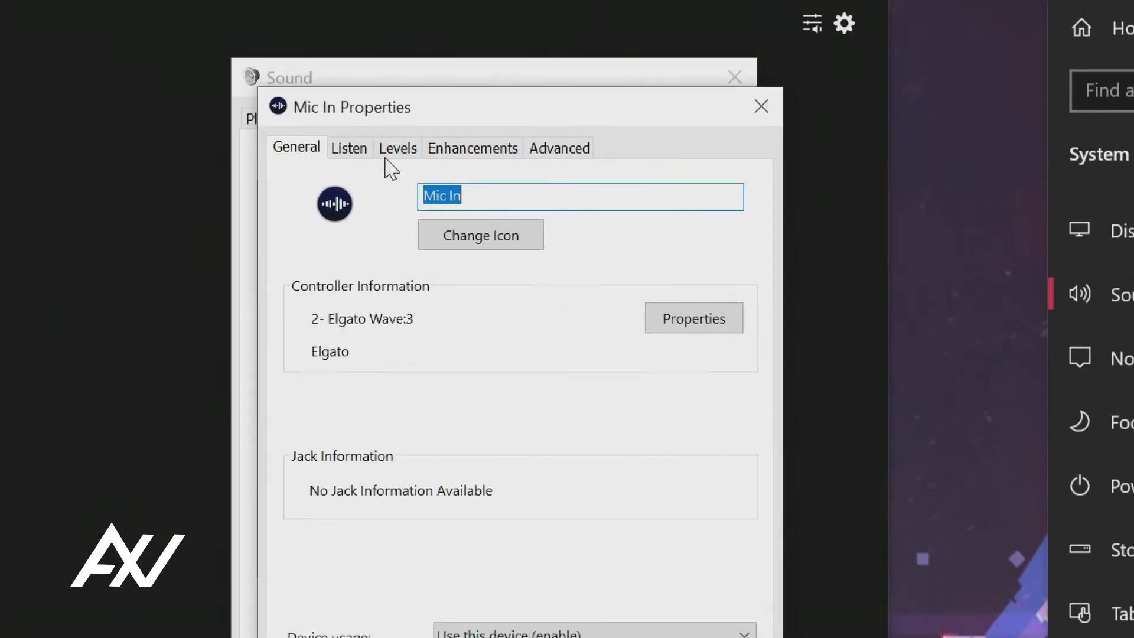
- Nudge the Mic In level slider up from 85 to 90 on the Levels page
left_click(397, 148)
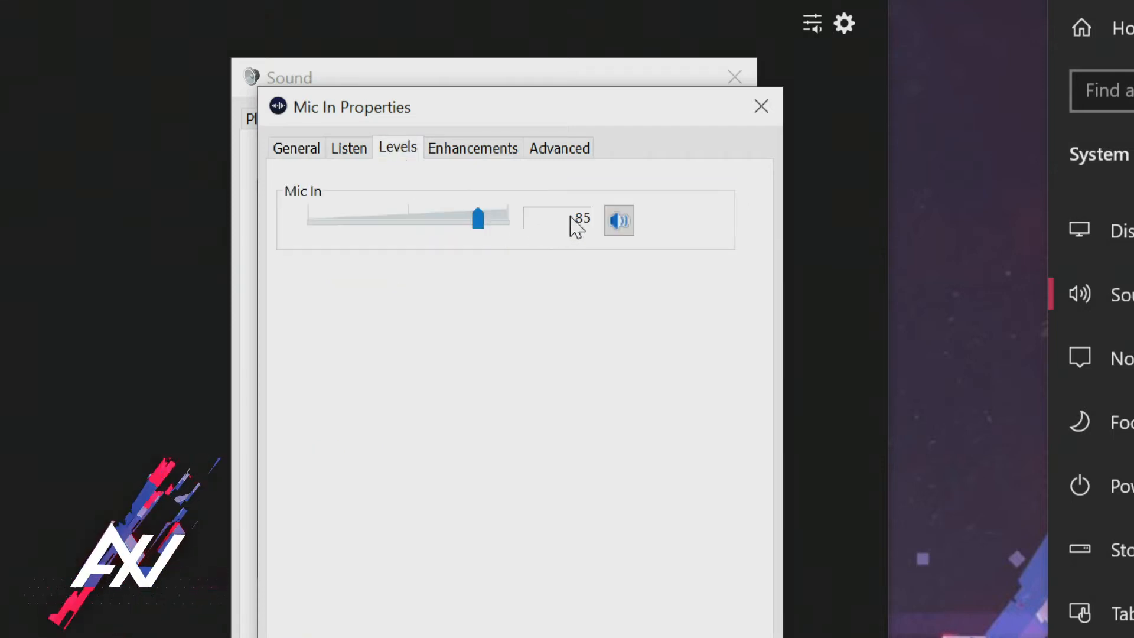
mouse_move(592, 235)
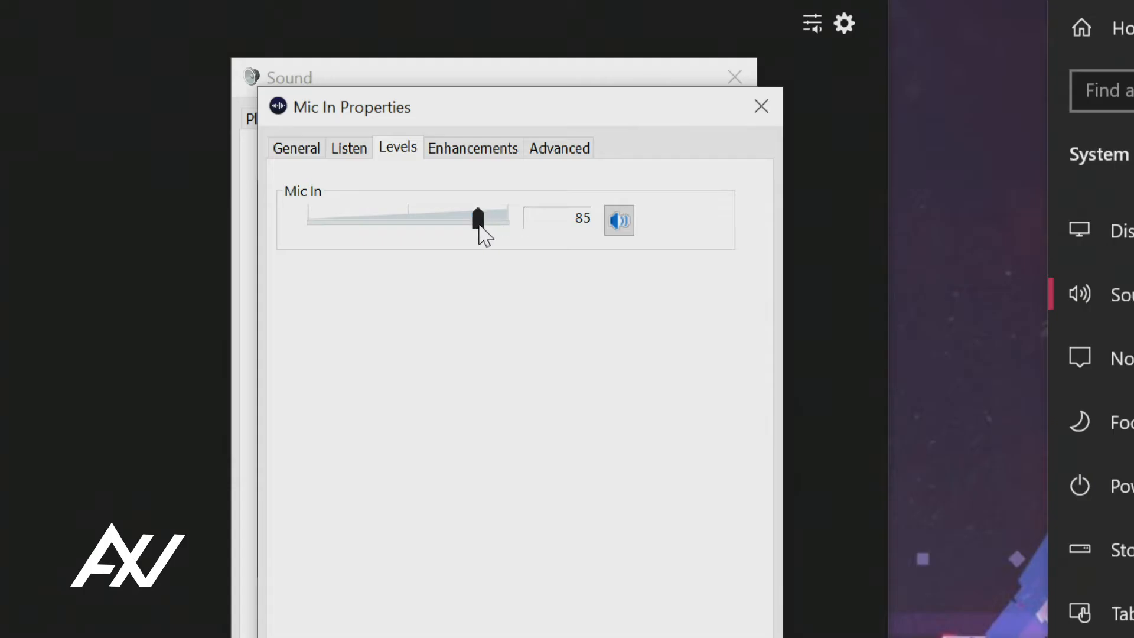
left_click_drag(476, 215, 484, 215)
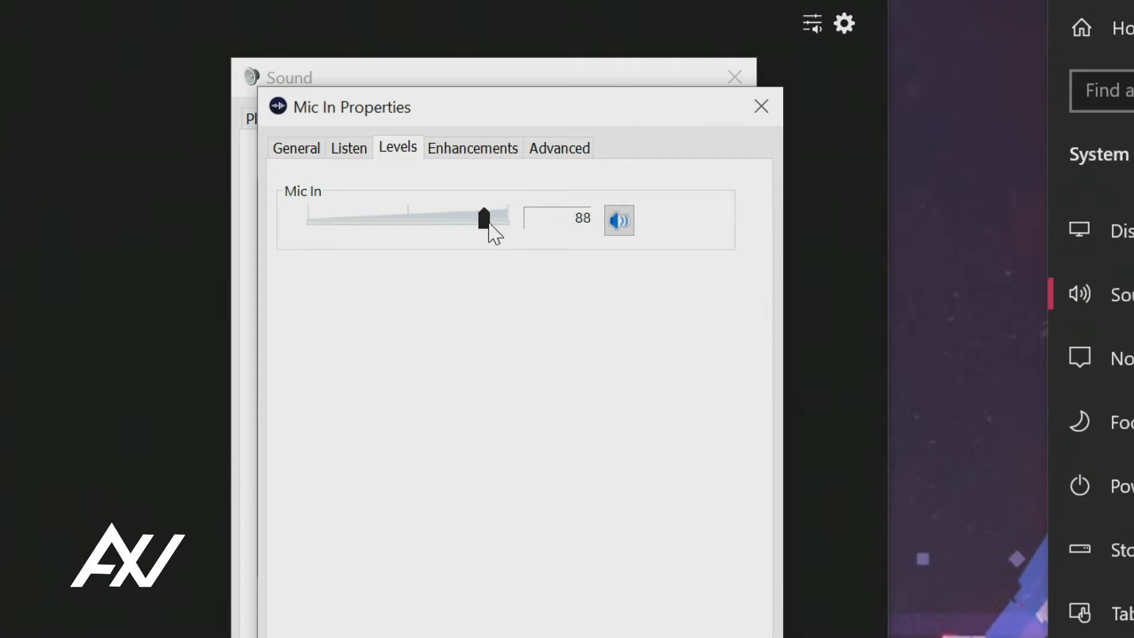
left_click_drag(481, 218, 486, 217)
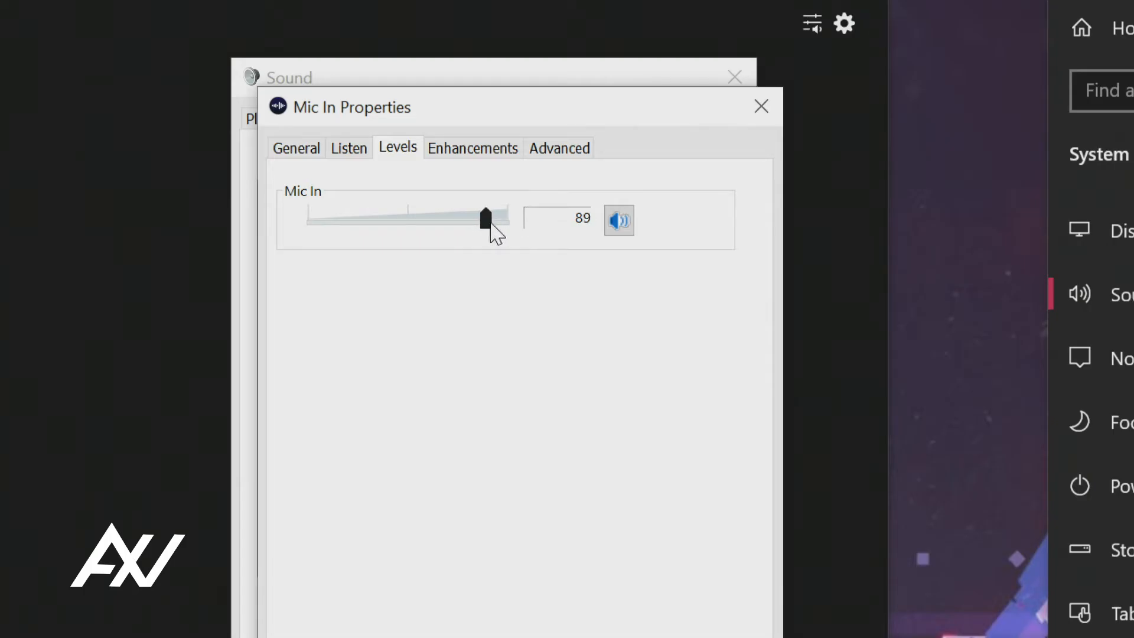
left_click_drag(484, 216, 488, 215)
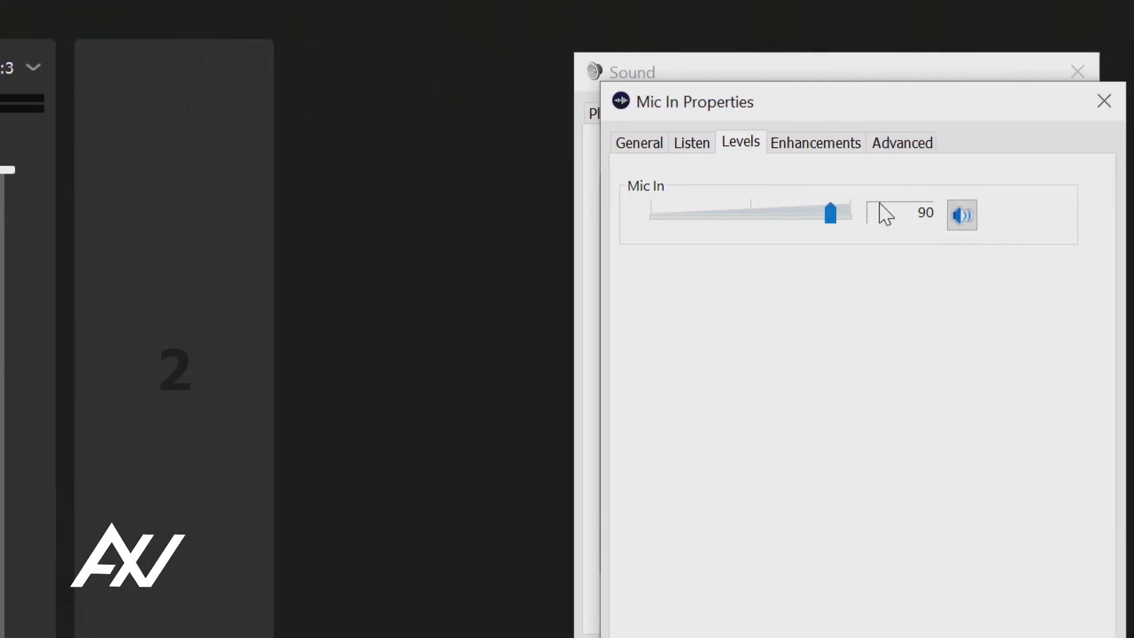
- Drag the Mic In level slider toward its maximum of 100
left_click_drag(830, 212, 837, 213)
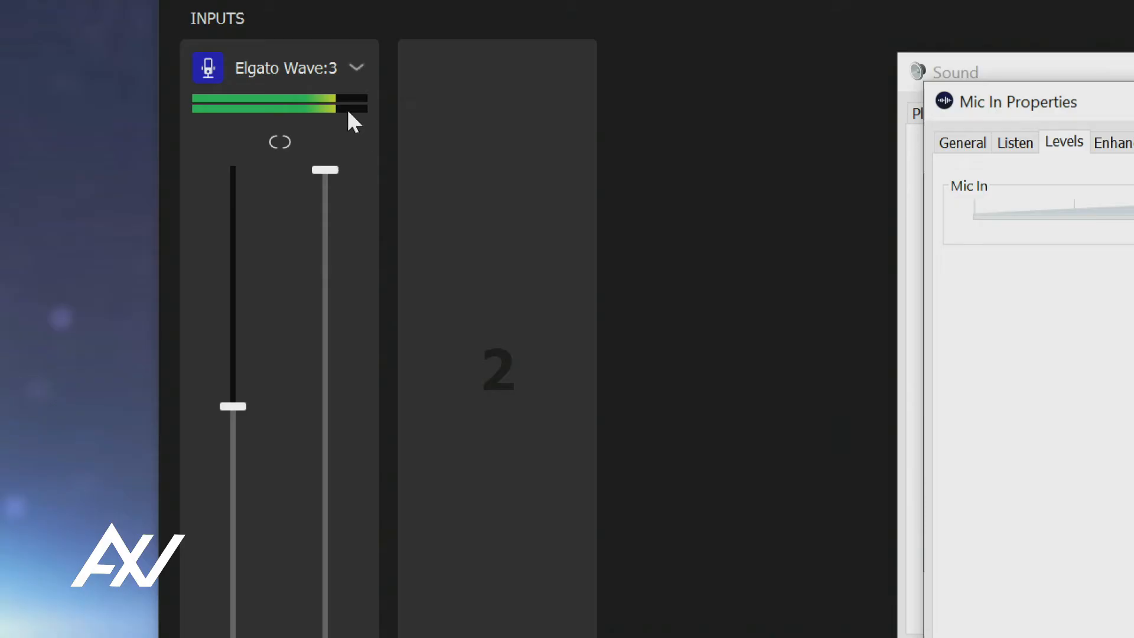
mouse_move(339, 110)
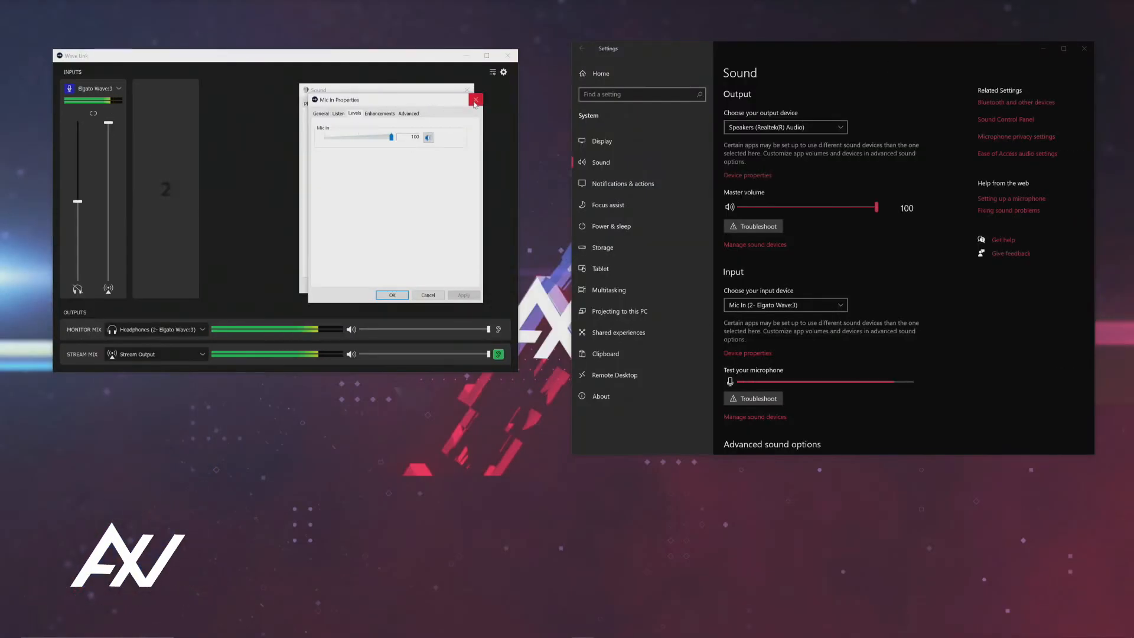
- Confirm the Mic In level of 100 and dismiss both sound dialogs
left_click(476, 99)
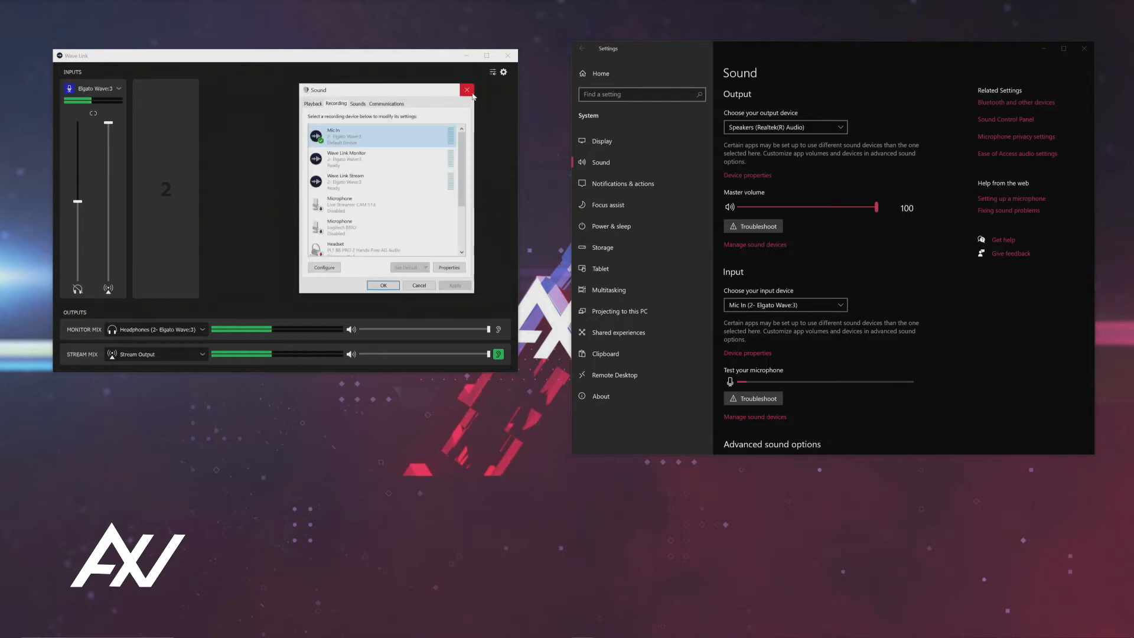
left_click(468, 88)
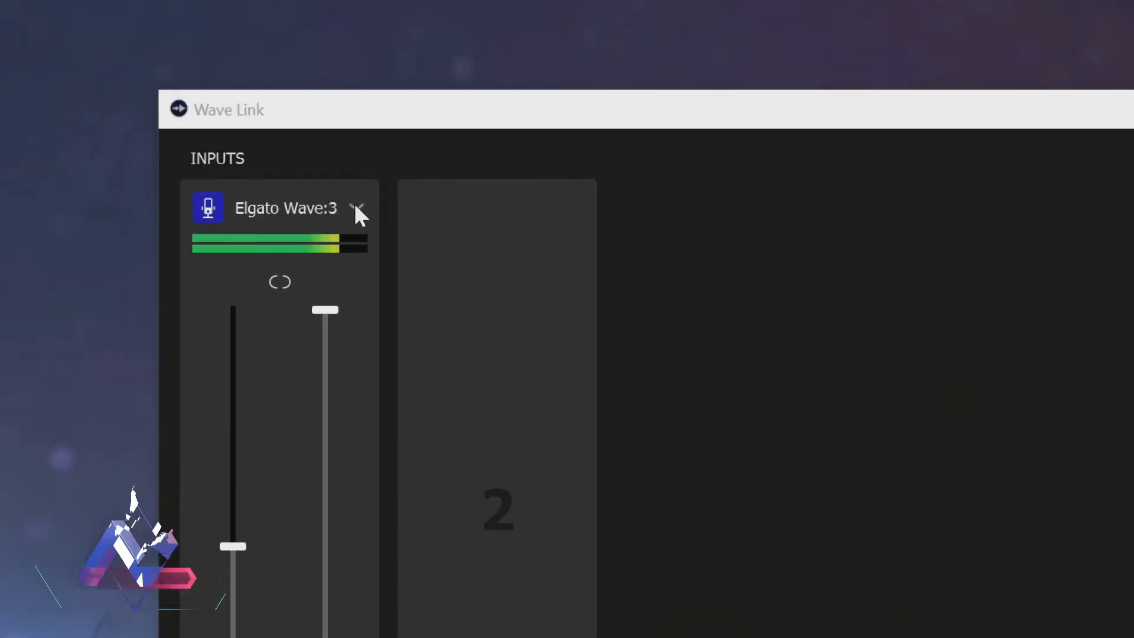
- Expand the Elgato Wave:3 settings and scroll to its Audio Enhancements section
left_click(357, 208)
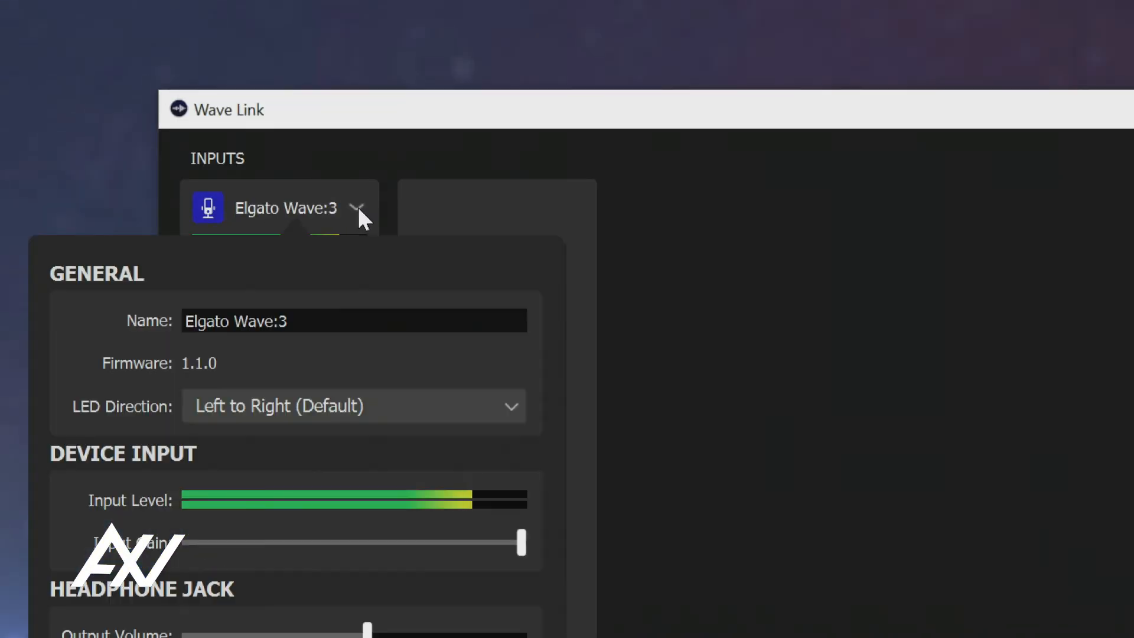
scroll("down", 3)
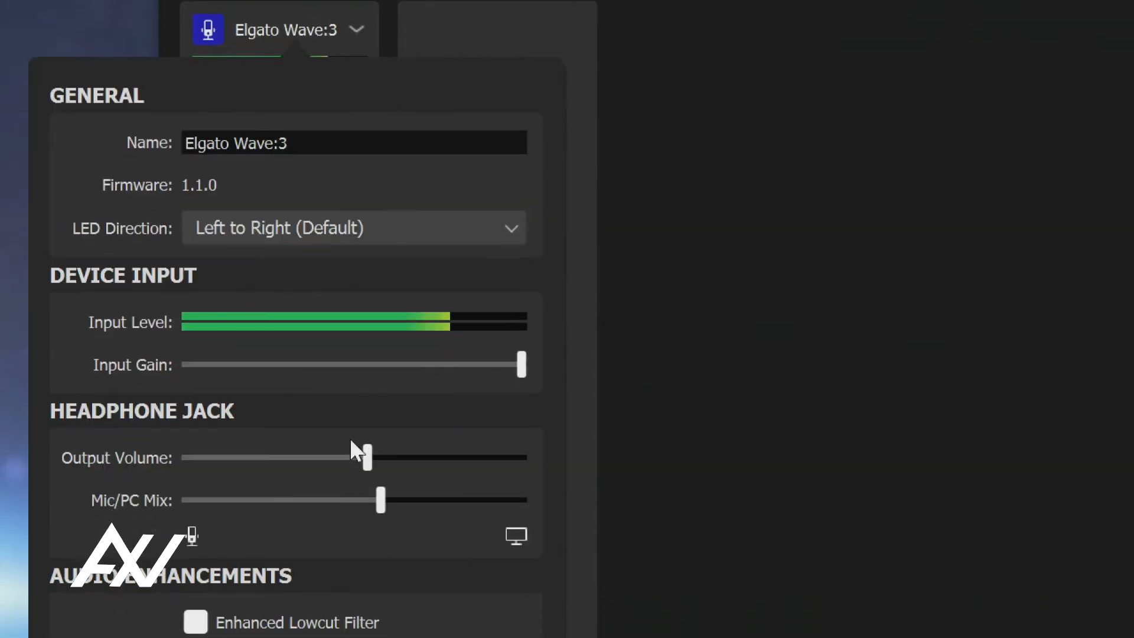
scroll("down", 3)
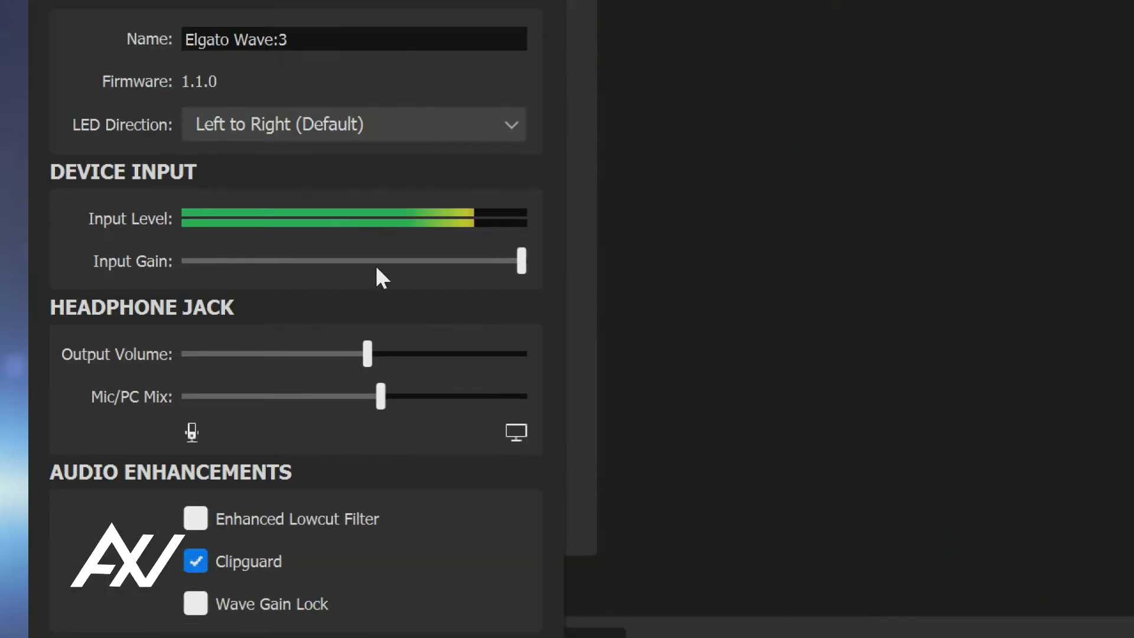
mouse_move(422, 310)
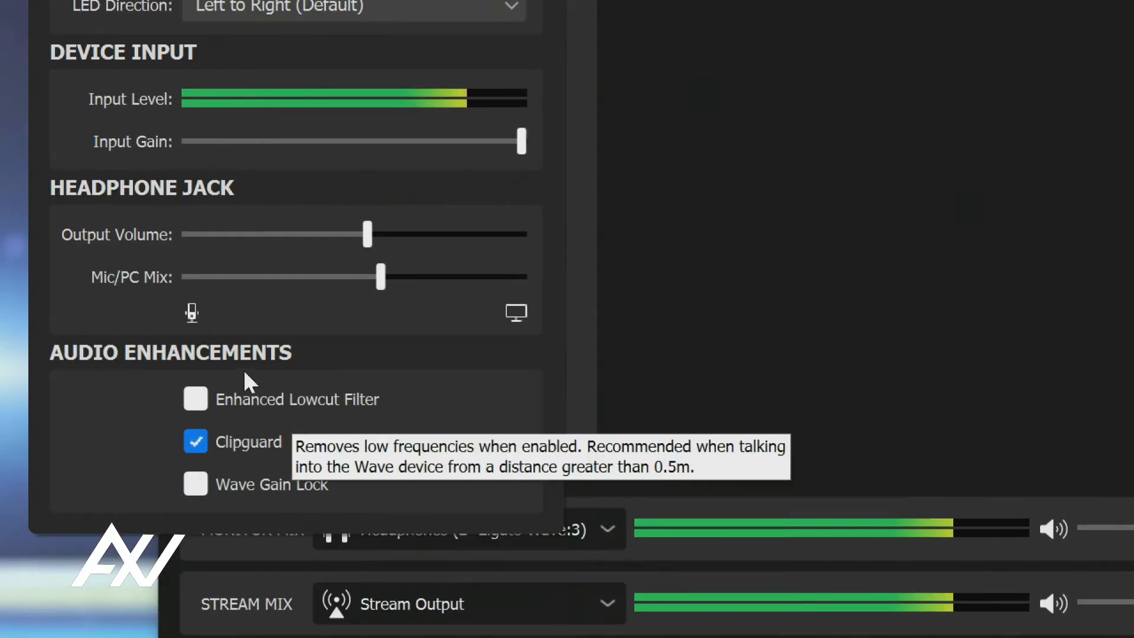
left_click(195, 441)
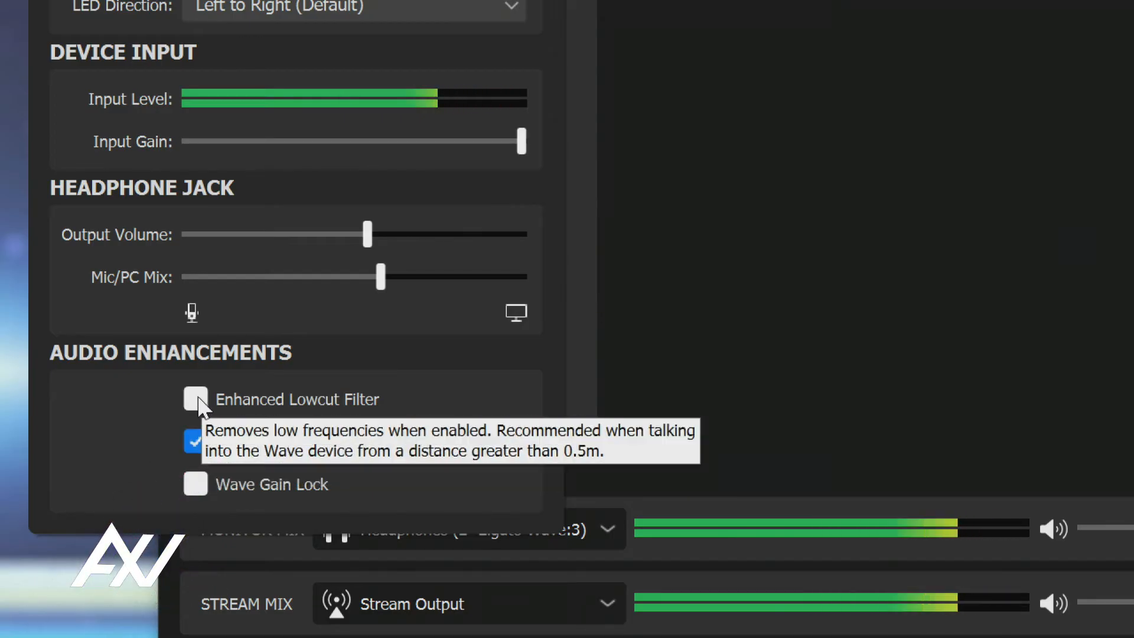
- Tick Enhanced Lowcut Filter beside Clipguard, toggling the Wave Gain Lock box
left_click(195, 398)
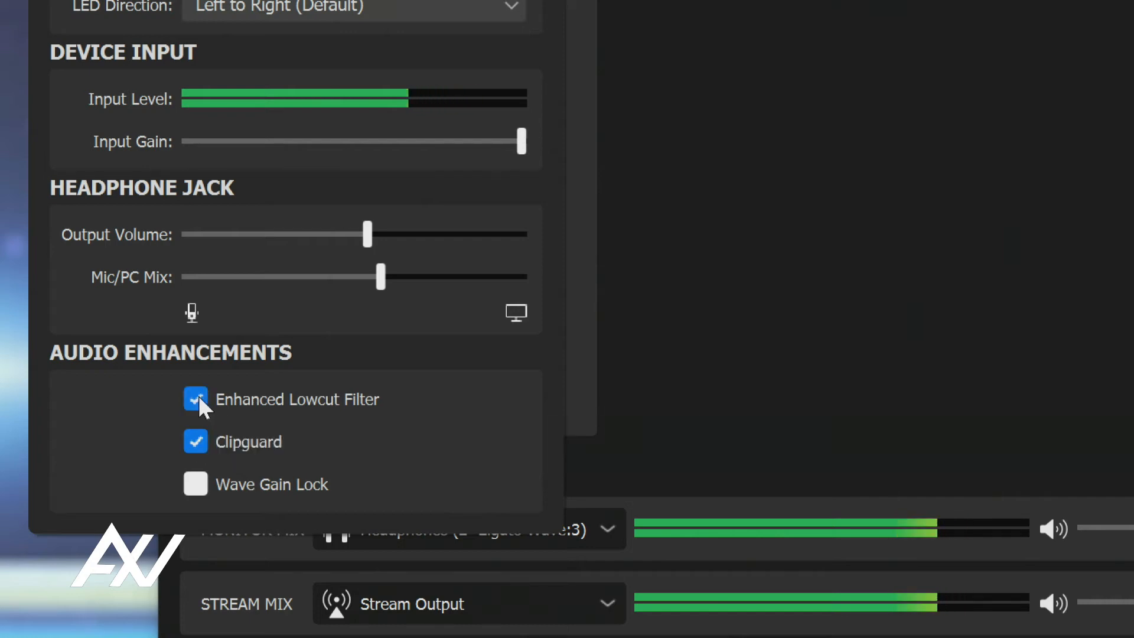
mouse_move(199, 405)
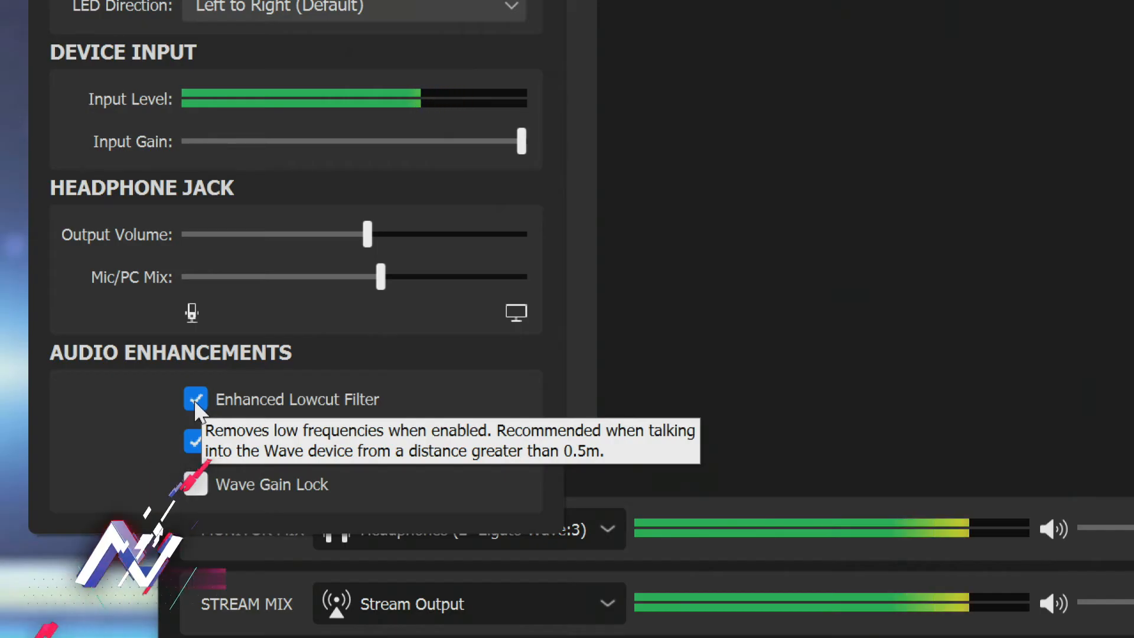
left_click(195, 484)
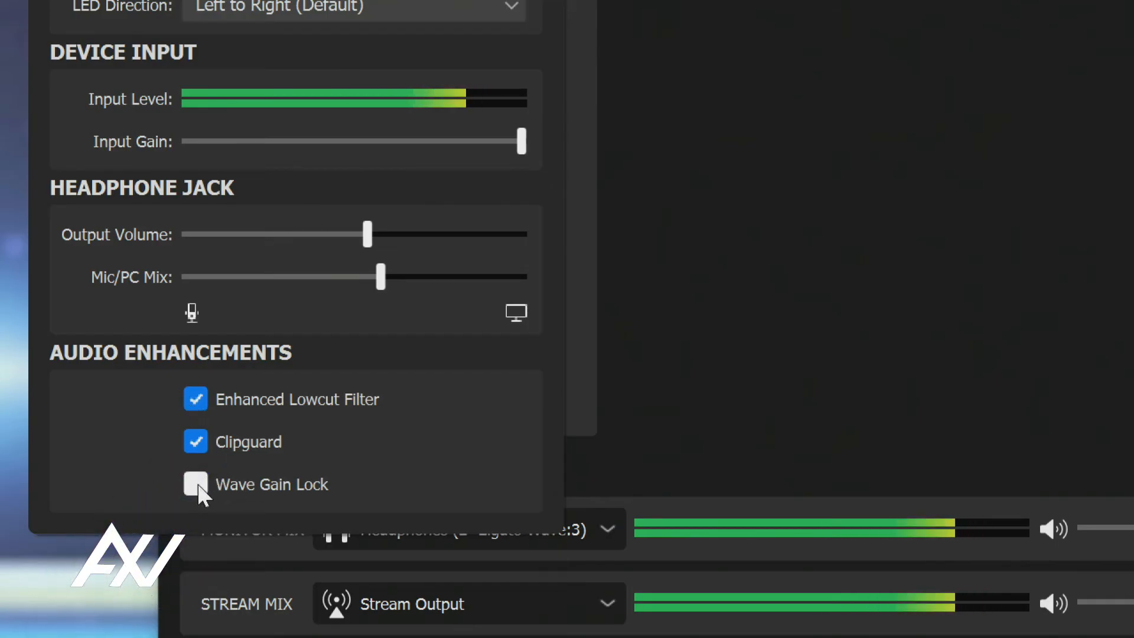
mouse_move(195, 485)
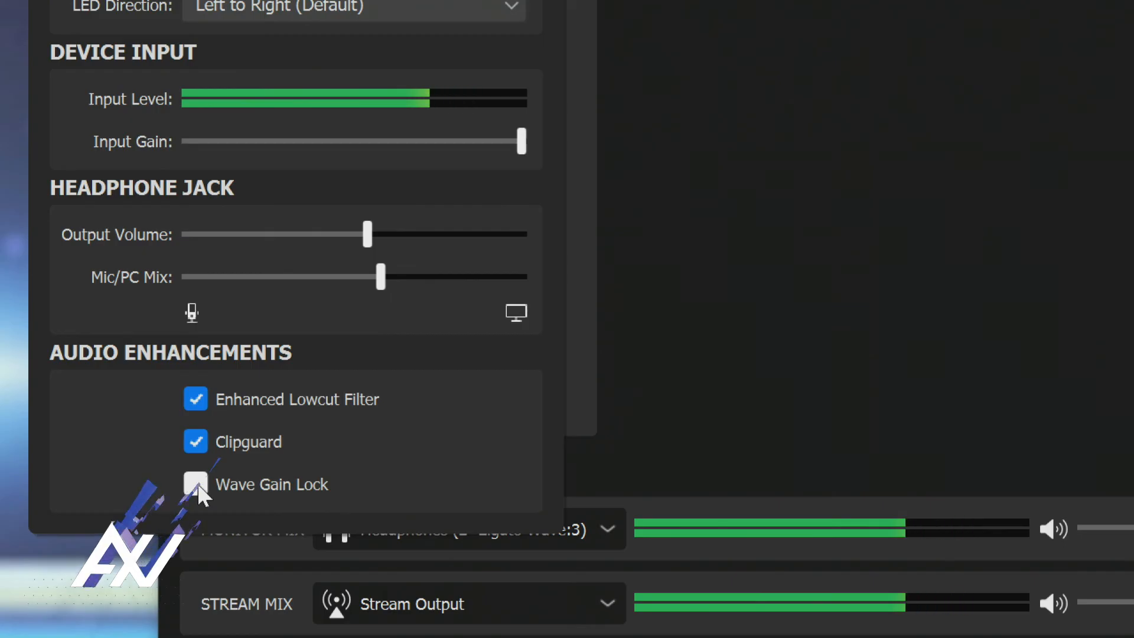
- Leave Wave Gain Lock checked and clear the Enhanced Lowcut Filter
left_click(195, 484)
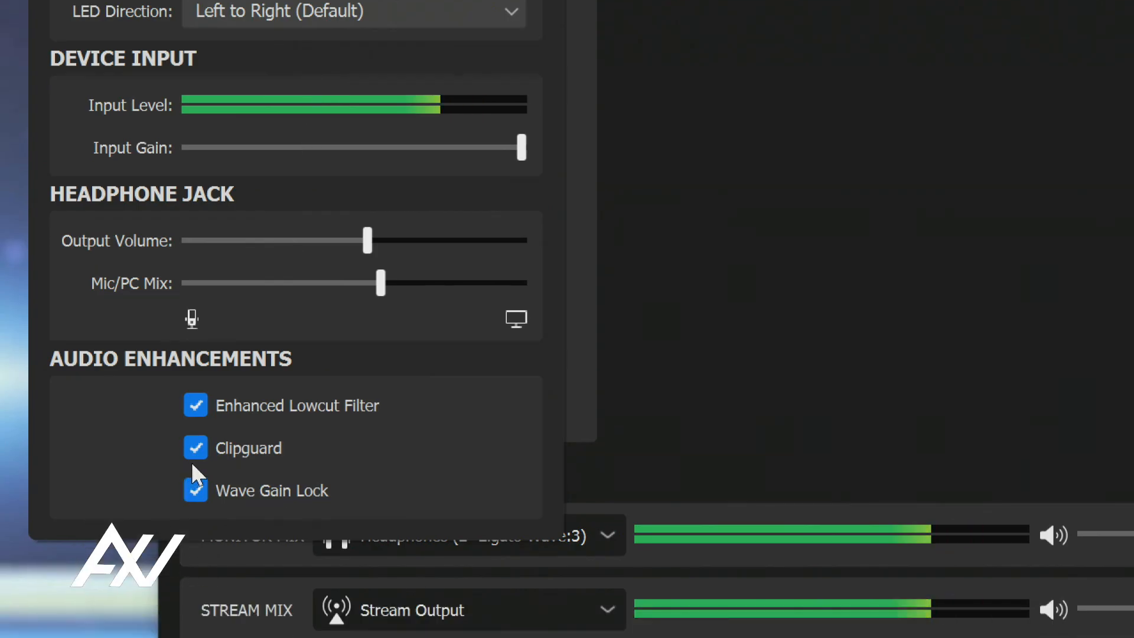
mouse_move(190, 418)
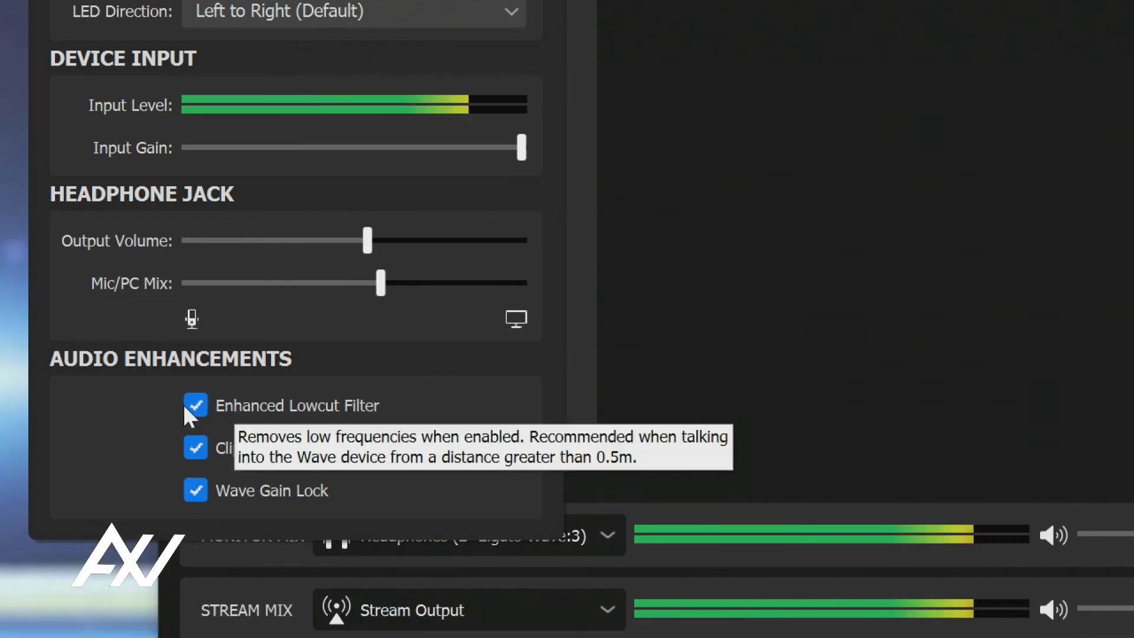
left_click(195, 405)
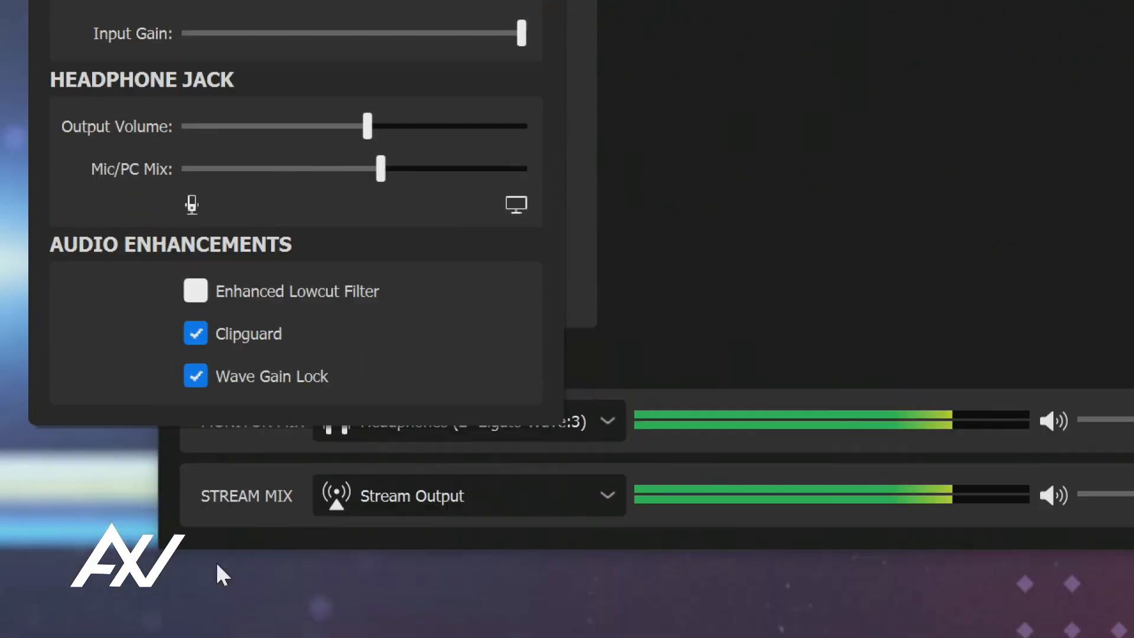
mouse_move(249, 330)
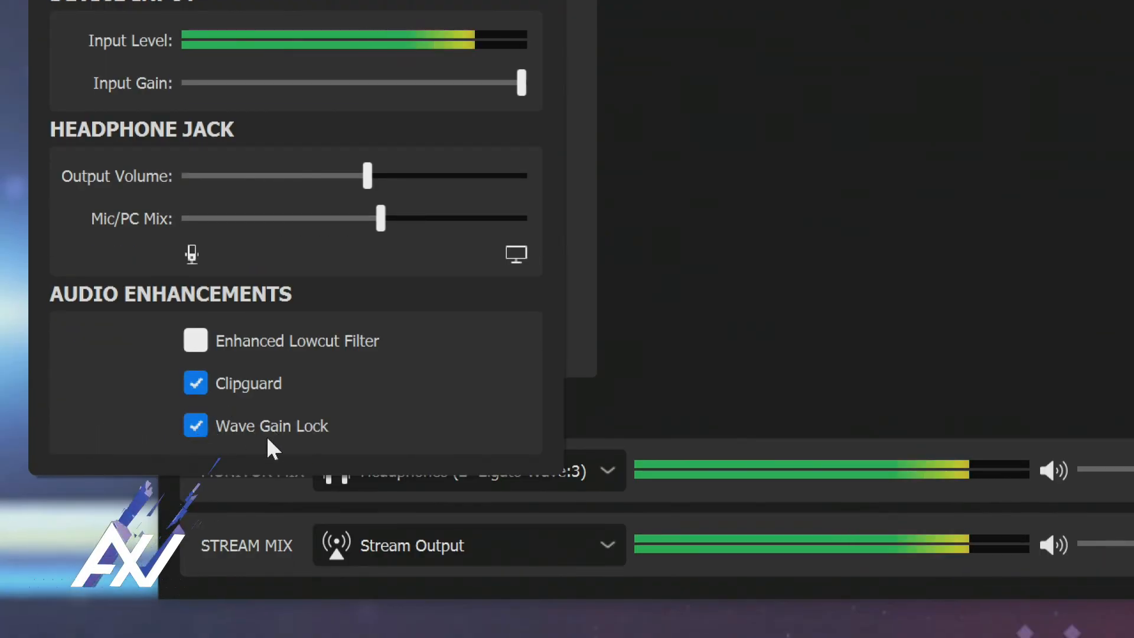
mouse_move(283, 434)
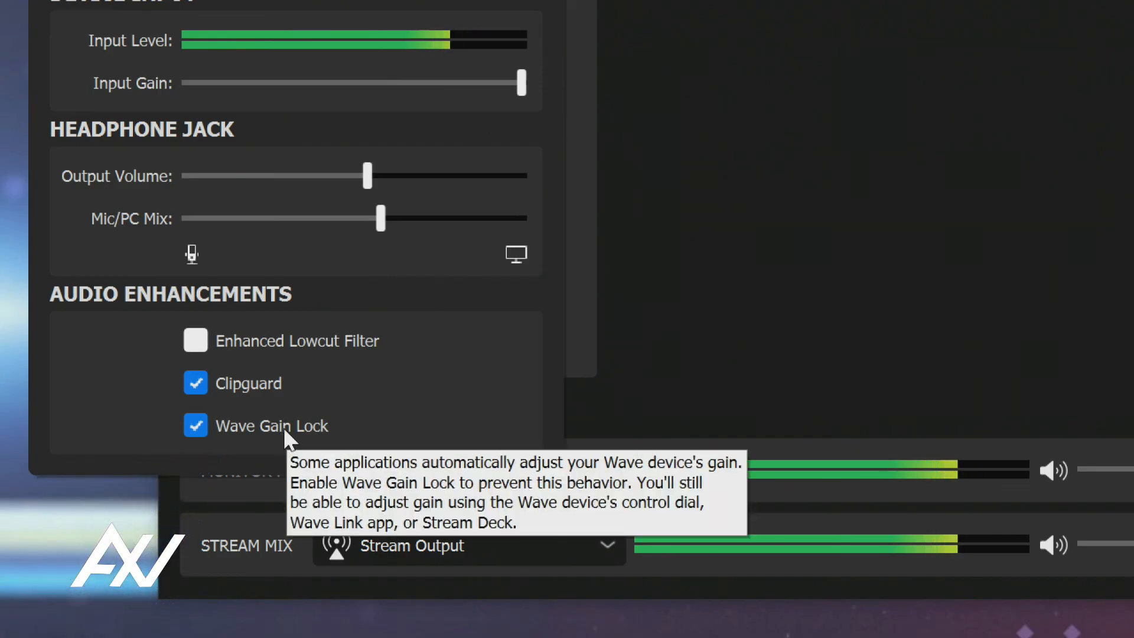